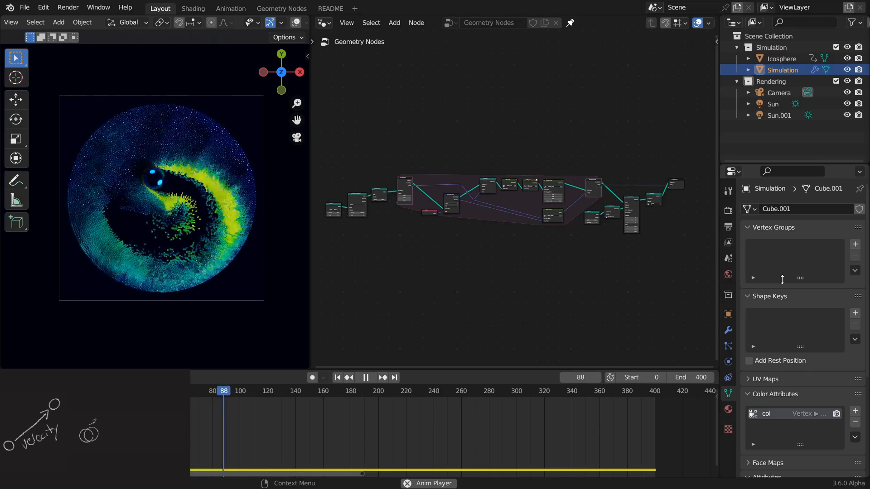
Step: Zoom the node editor onto Mesh Circle, Distribute Points on Faces and Set Point Radius
left_click(366, 378)
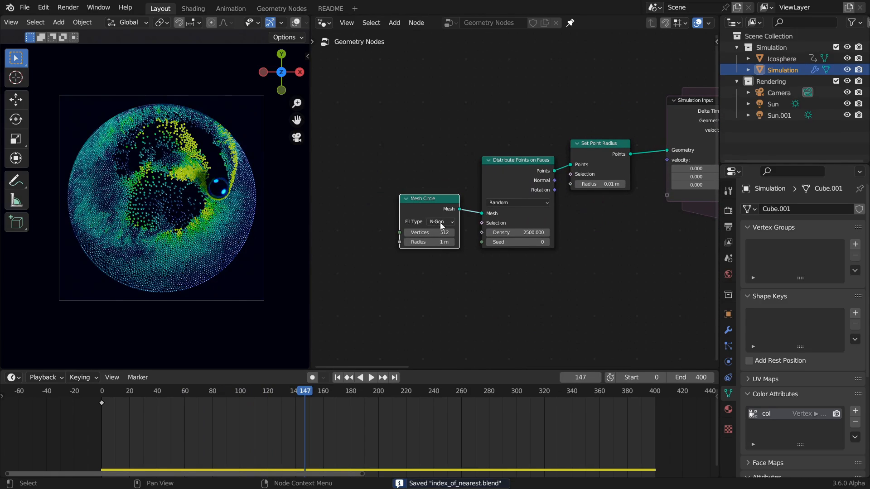
mouse_move(517, 181)
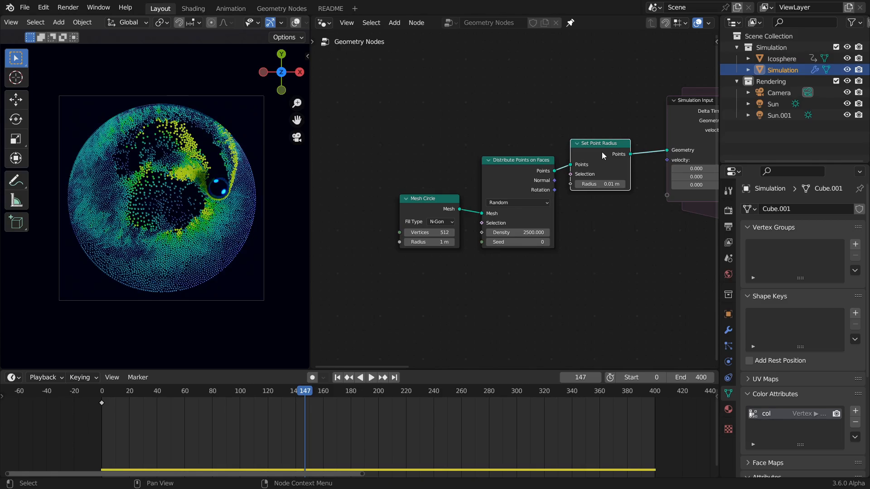
Step: Pan right to center the collision_steps, collider_step, boundary_step and update_velocity groups
left_click_drag(603, 155, 547, 244)
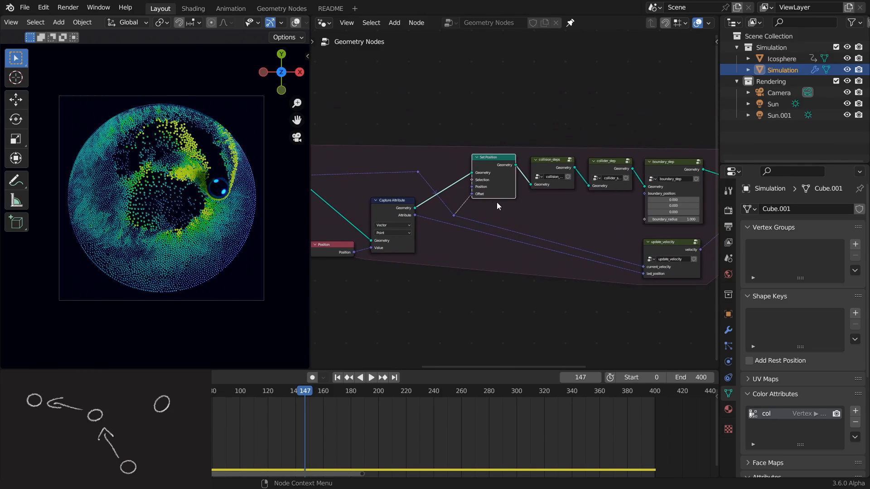
left_click_drag(497, 205, 478, 232)
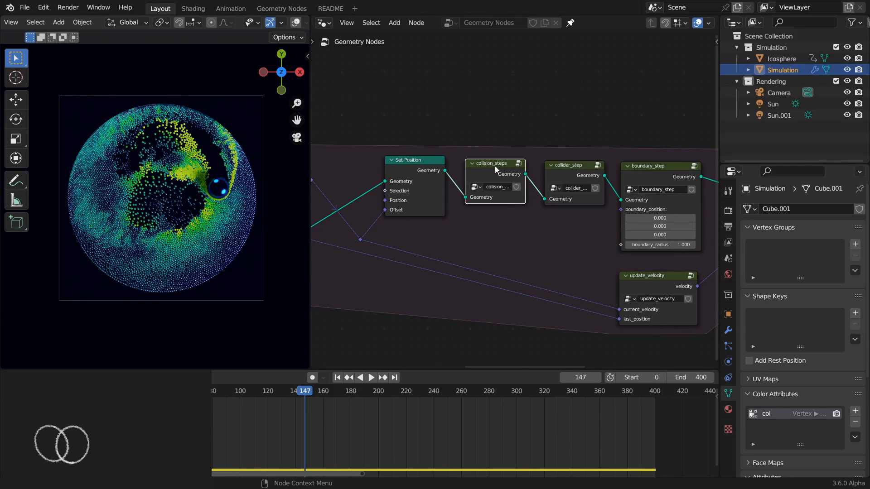
Step: Enter collision_steps, zoom out, and open one nested collision_step group
double_click(492, 163)
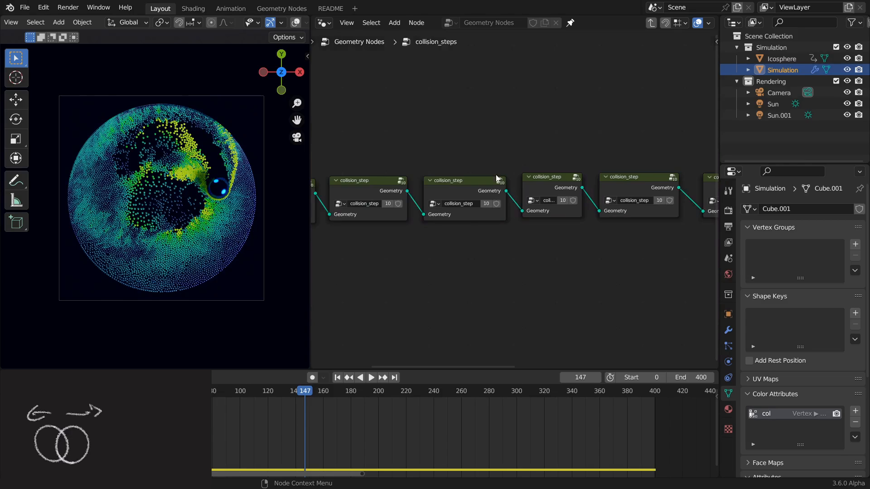
scroll("down", 3)
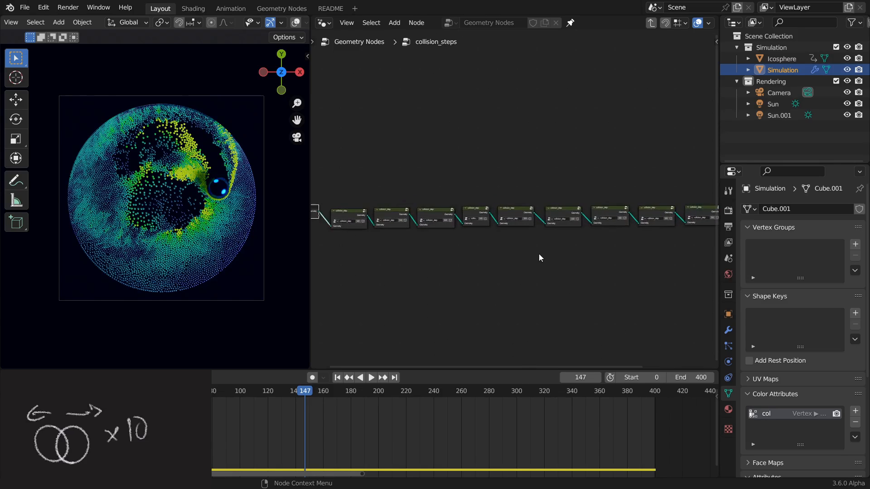
double_click(348, 218)
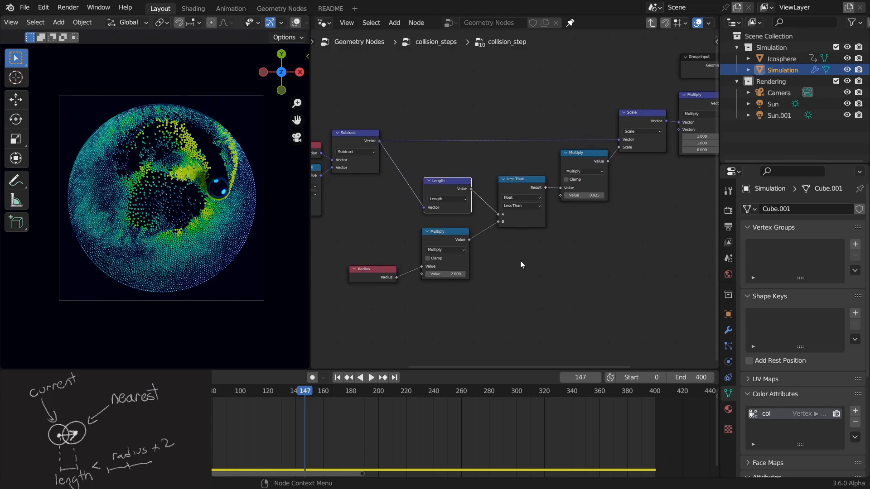
mouse_move(497, 293)
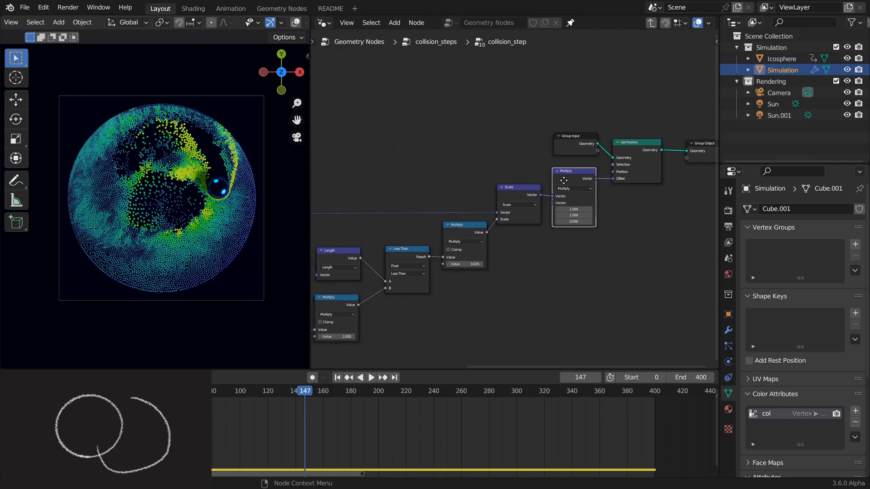
Step: Zoom out inside collision_step to show Set Position feeding the group output
scroll("down", 3)
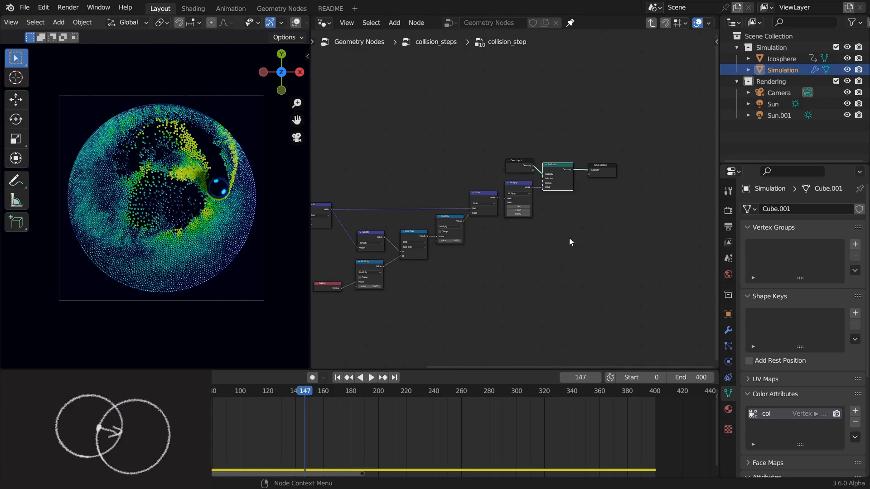
mouse_move(567, 244)
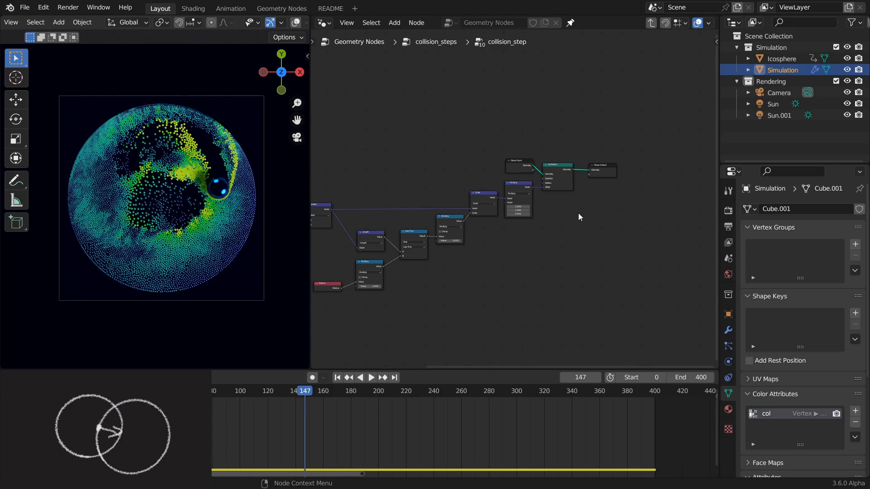
mouse_move(577, 229)
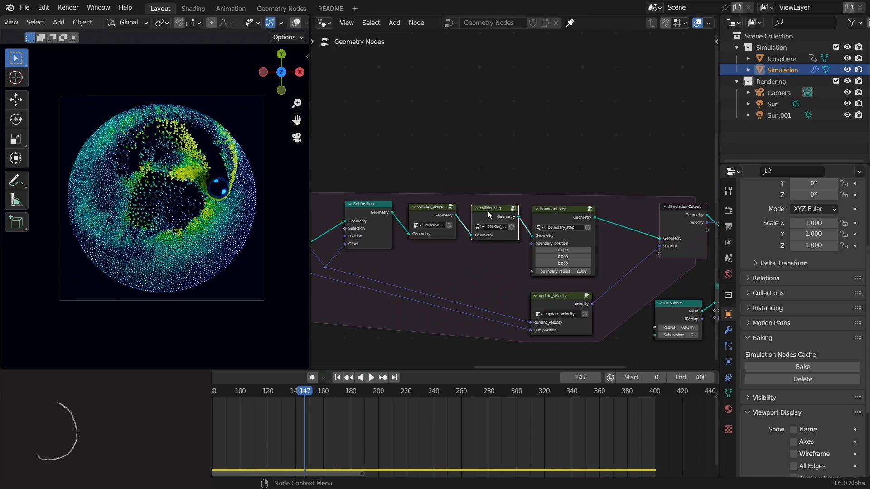
double_click(490, 208)
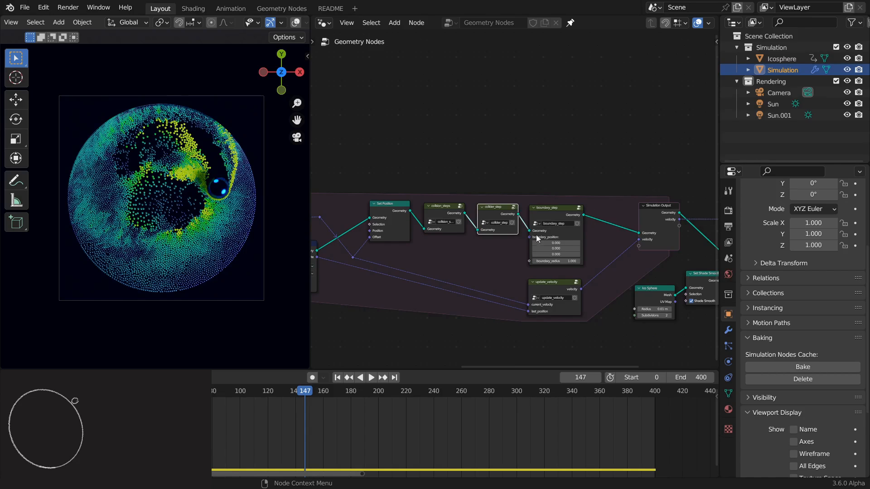
Step: Inspect the boundary_step group, then enter the update_velocity group
double_click(547, 208)
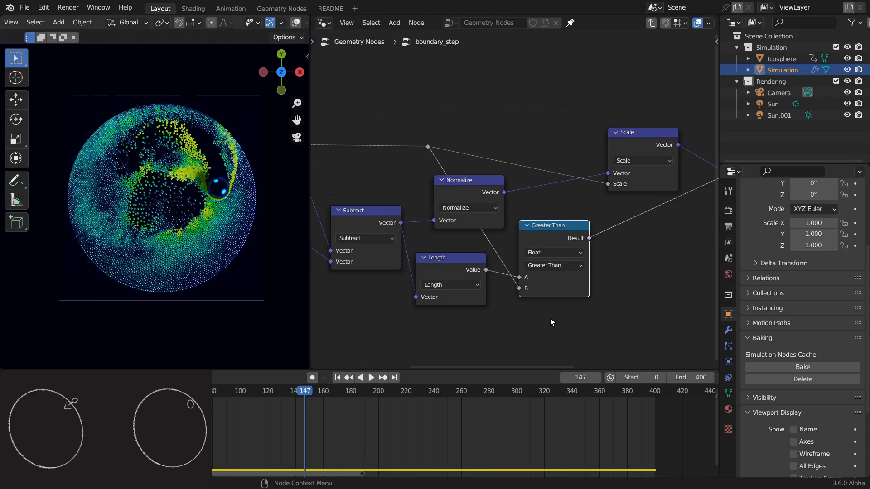
scroll("down", 3)
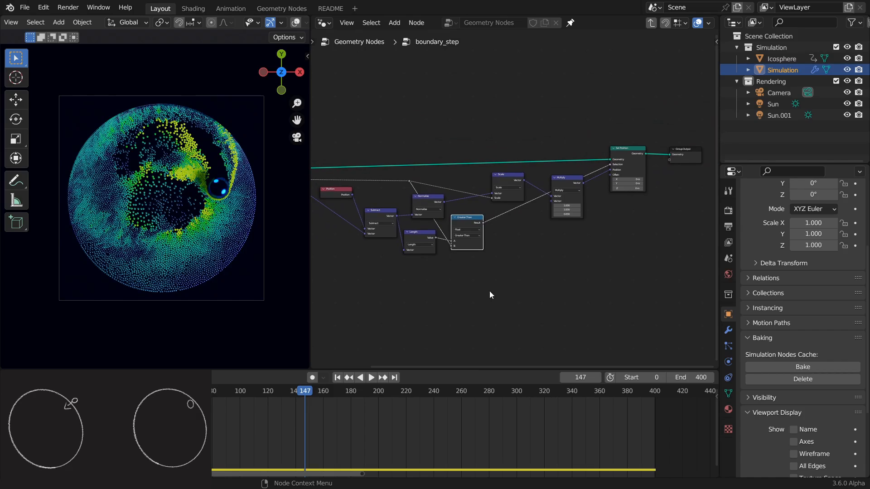
mouse_move(589, 296)
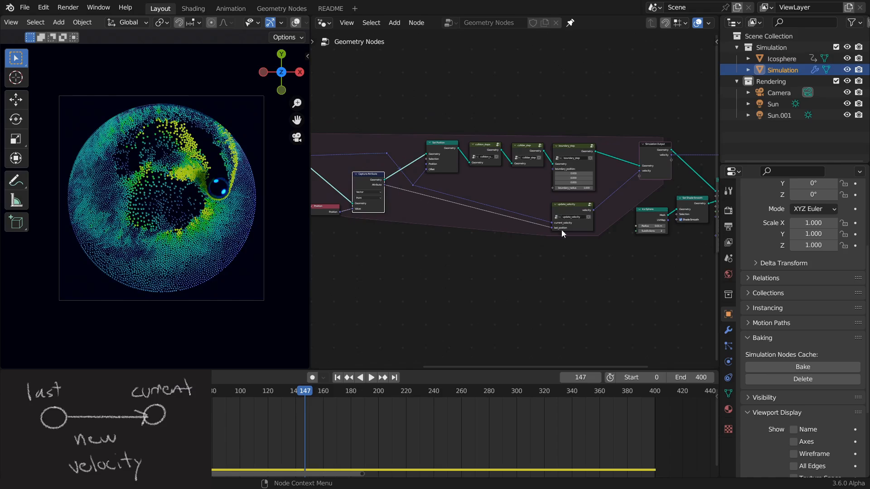
double_click(568, 204)
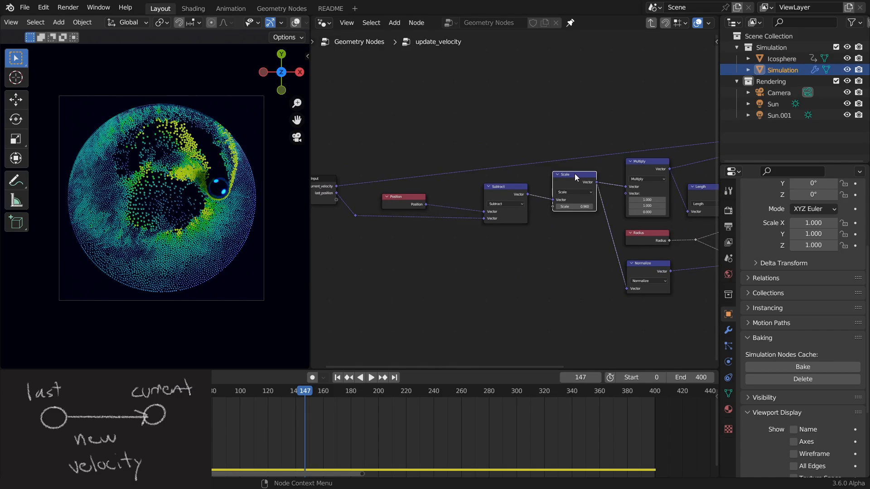
Step: Pan across the update_velocity position-difference and normalize nodes
left_click_drag(575, 177, 497, 291)
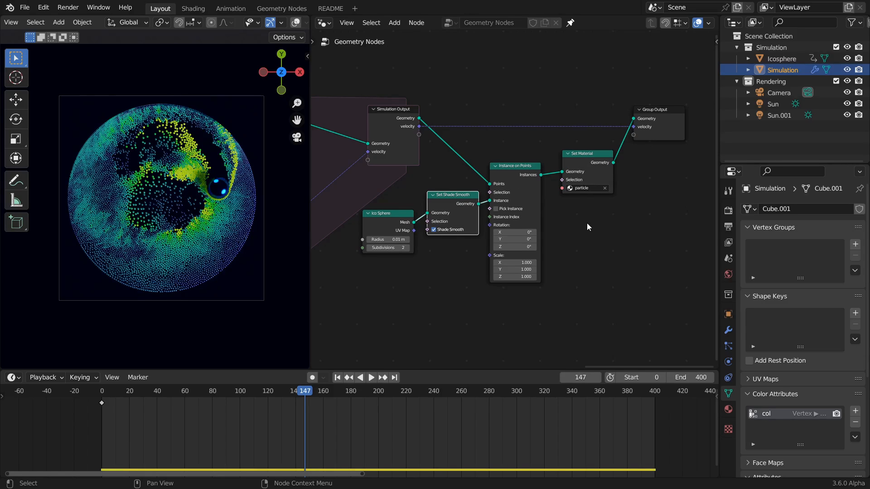
mouse_move(590, 161)
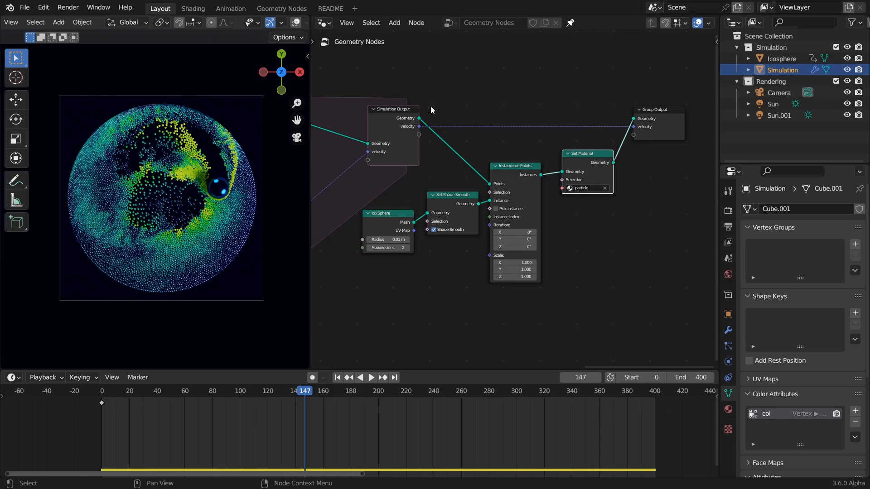
Step: Switch the node area to the Shader Editor and inspect the Sun.001 and Sun light settings
left_click(322, 23)
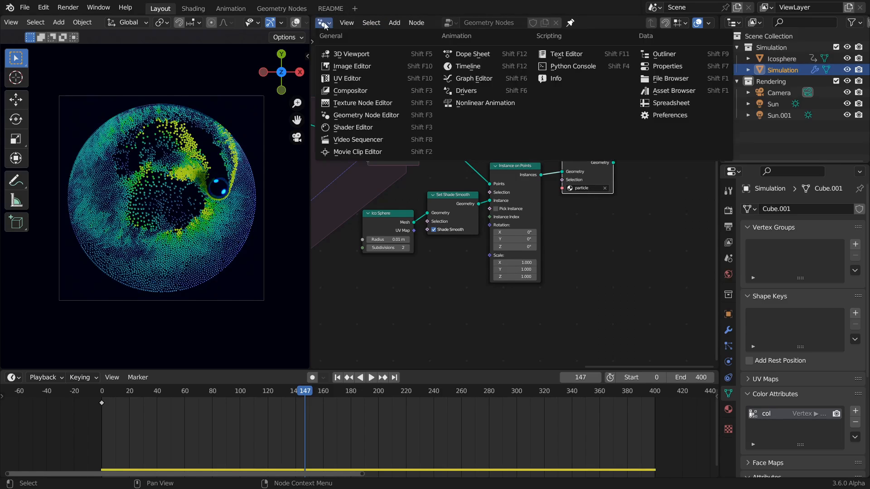
left_click(353, 127)
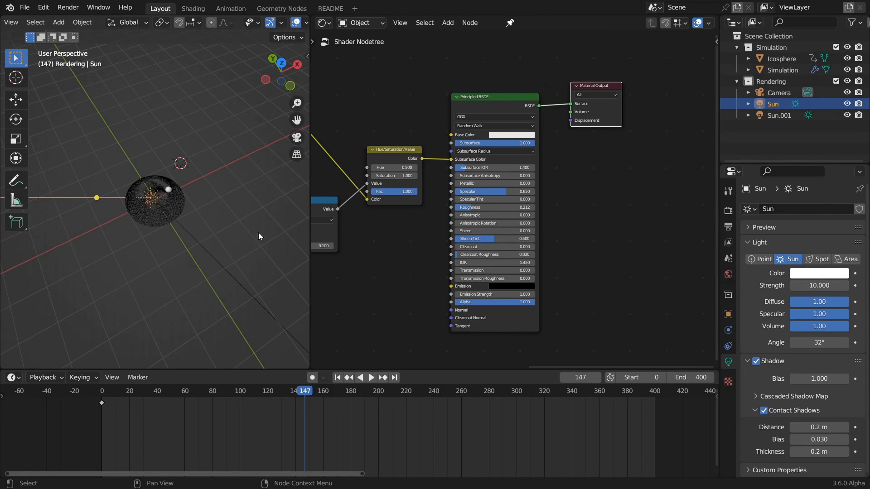
left_click(779, 115)
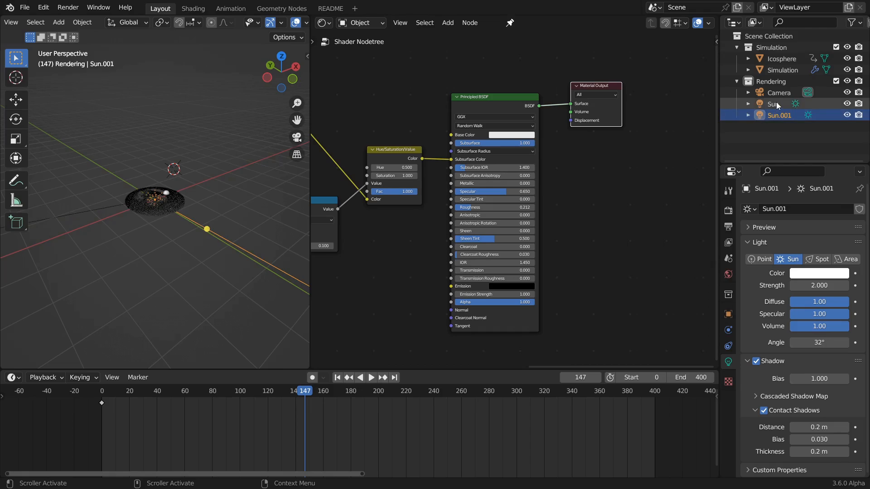
left_click(774, 104)
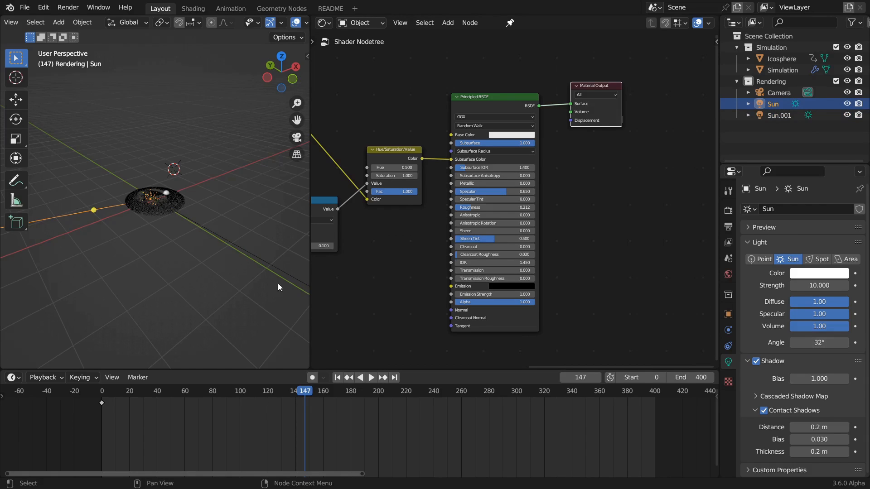